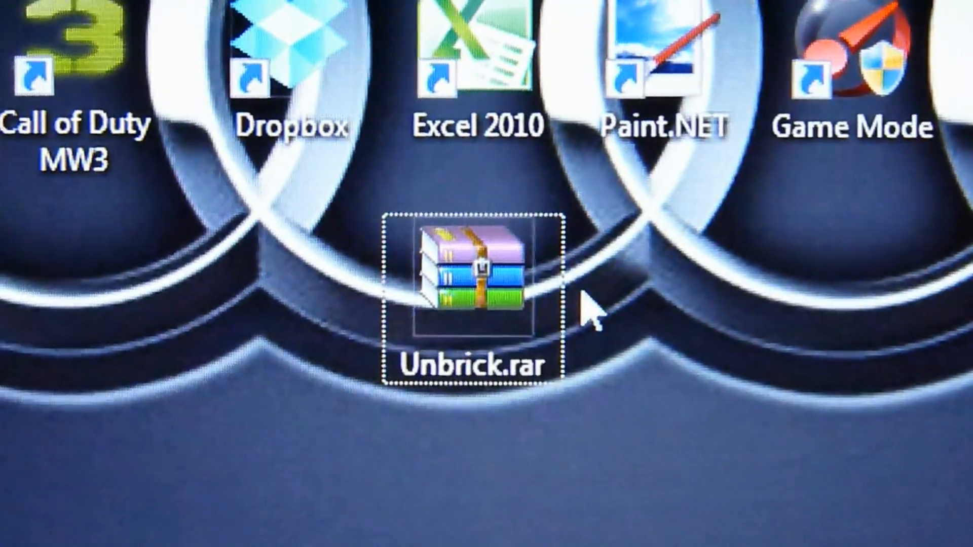
- Extract Unbrick.rar so an Unbrick folder appears on the desktop beside the archive
right_click(468, 272)
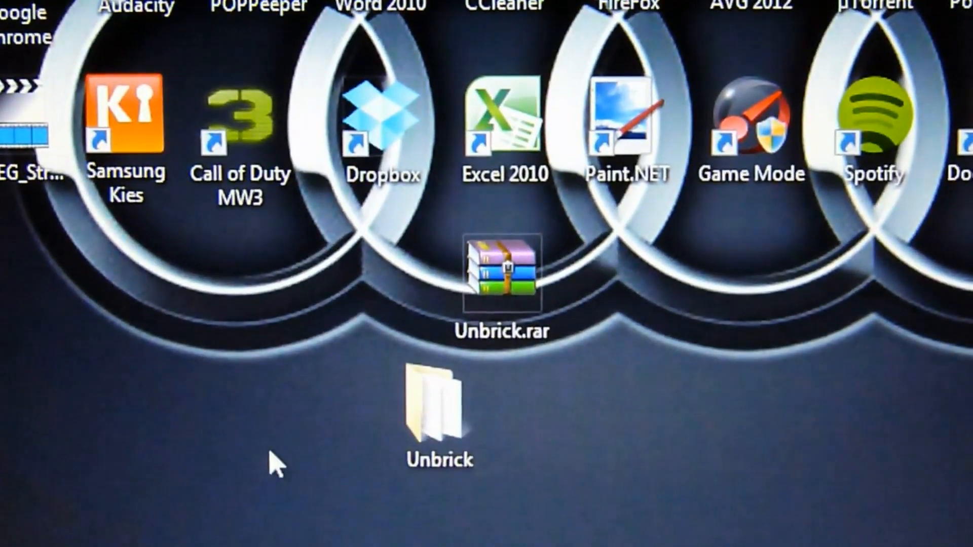
- Show the Unbrick folder's odin3 v1.85.exe, Odin3.ini and recovery-cmw-hercules.tar, with Odin3.ini selected
double_click(439, 400)
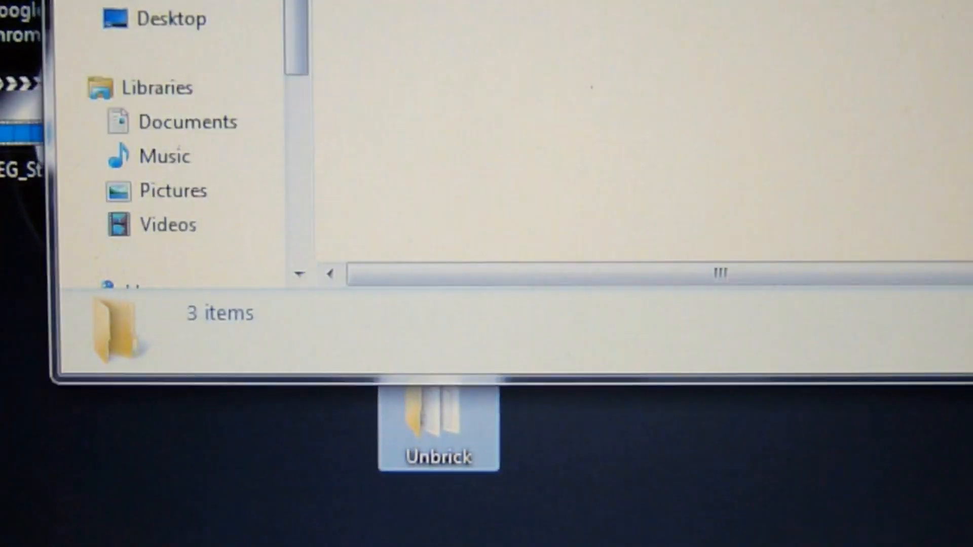
double_click(438, 424)
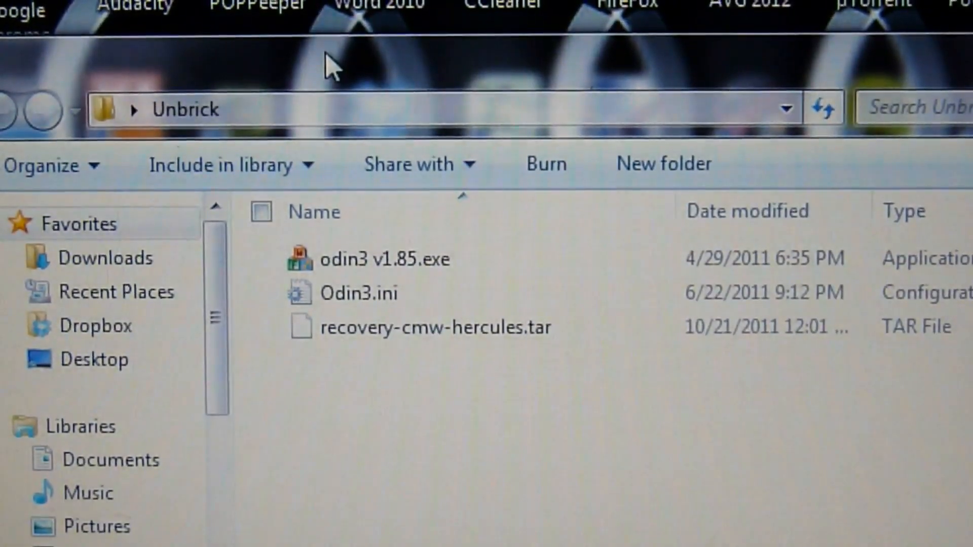
left_click(359, 291)
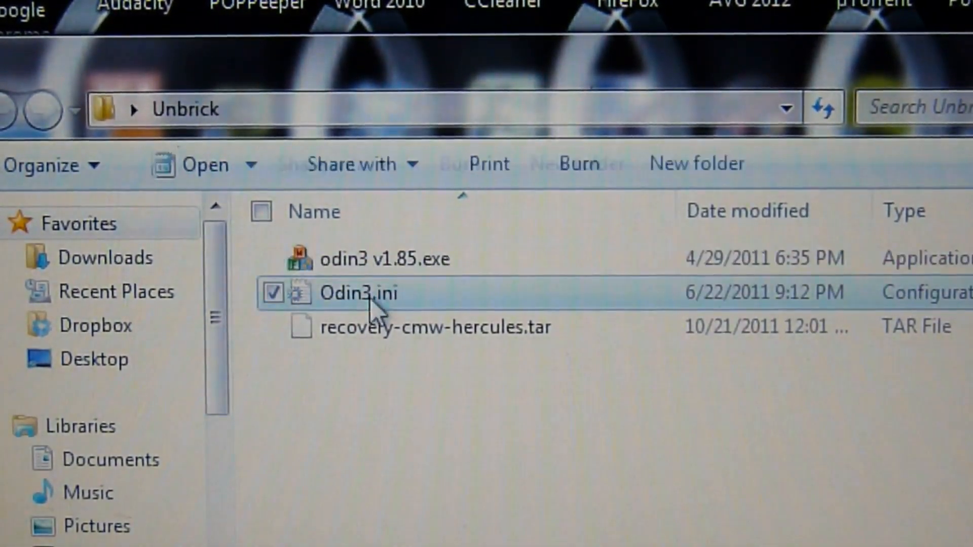